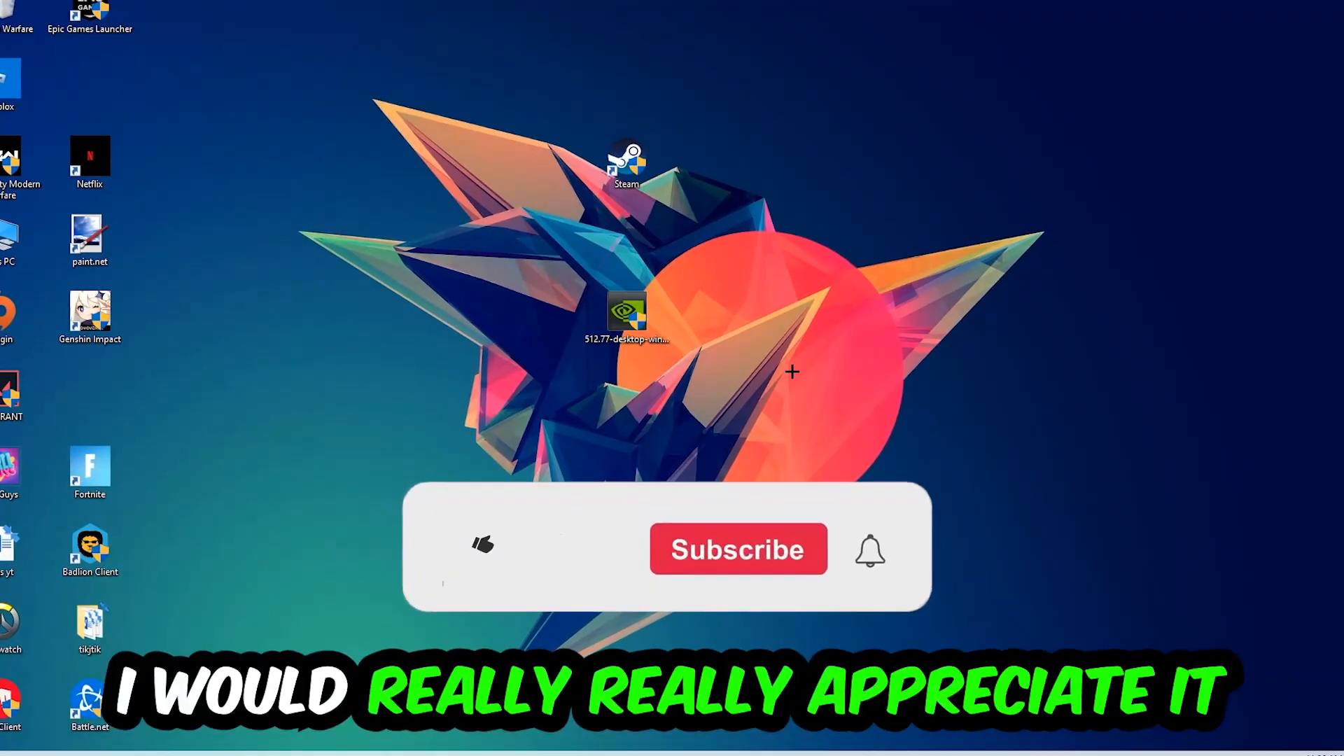
- Search the Start menu for Task Manager
{"action": "left_click", "coordinate": [482, 549]}
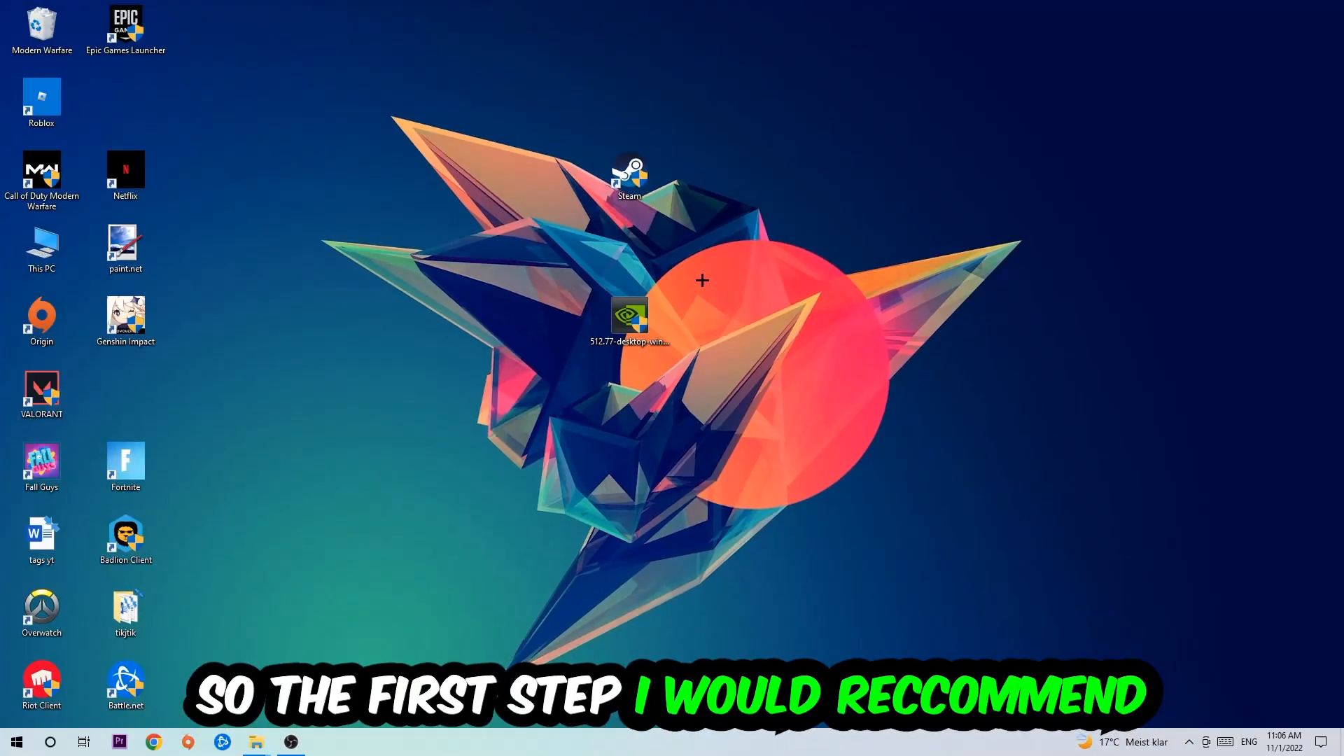
{"action": "mouse_move", "coordinate": [643, 198]}
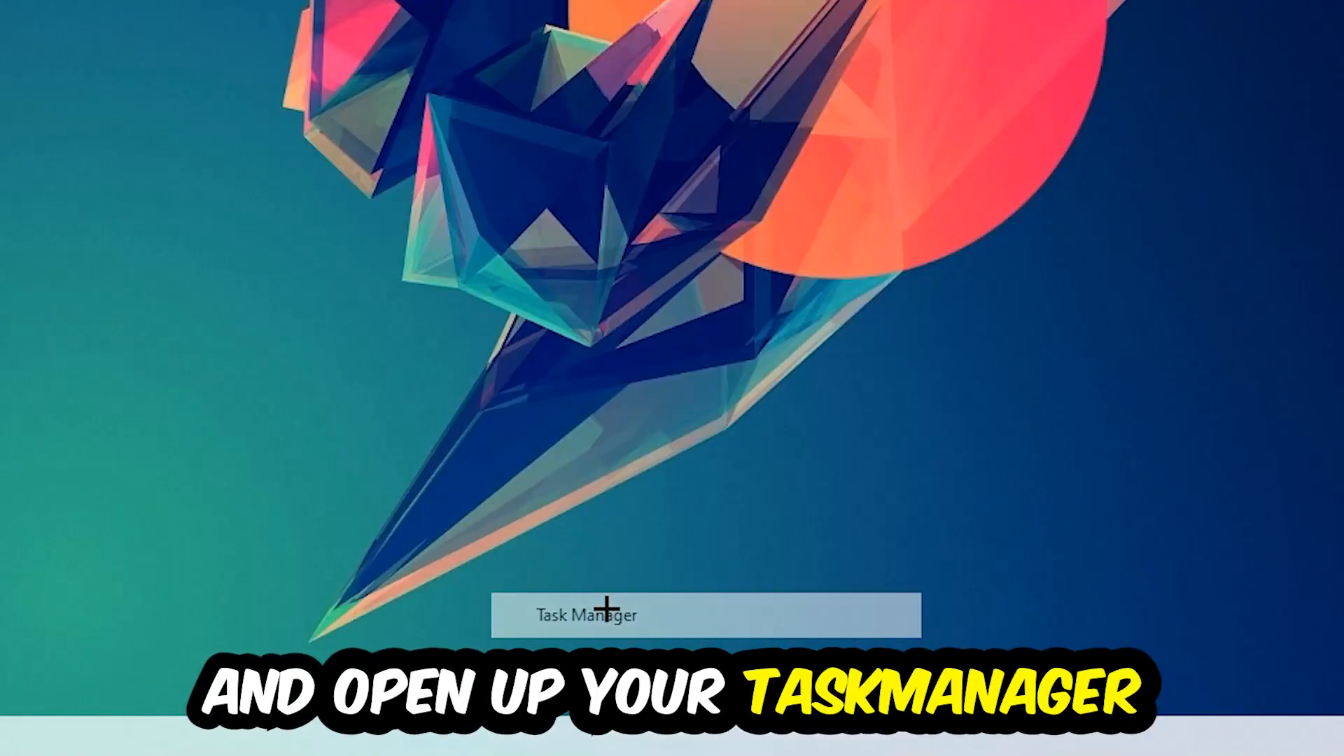
- Launch Task Manager maximized and end the stray background process from its context menu
{"action": "left_click", "coordinate": [585, 615]}
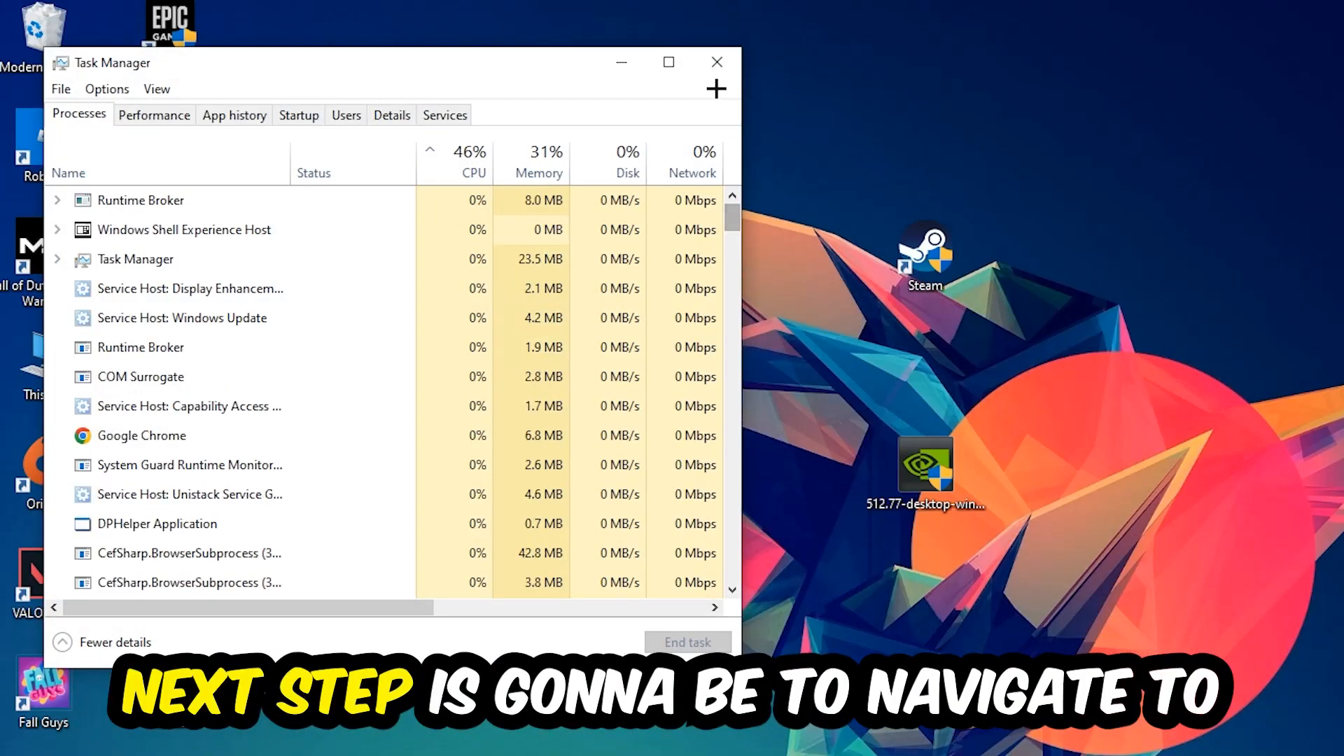
{"action": "left_click", "coordinate": [667, 62]}
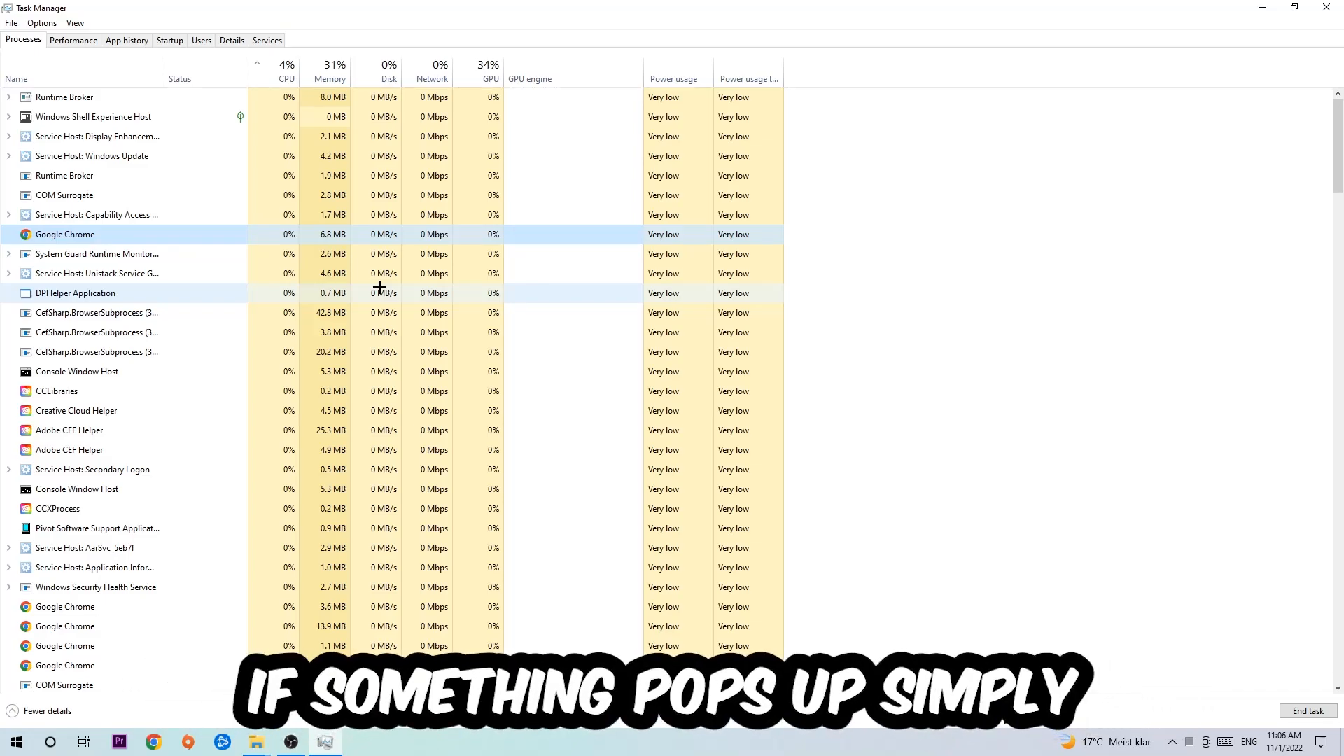
{"action": "right_click", "coordinate": [66, 234]}
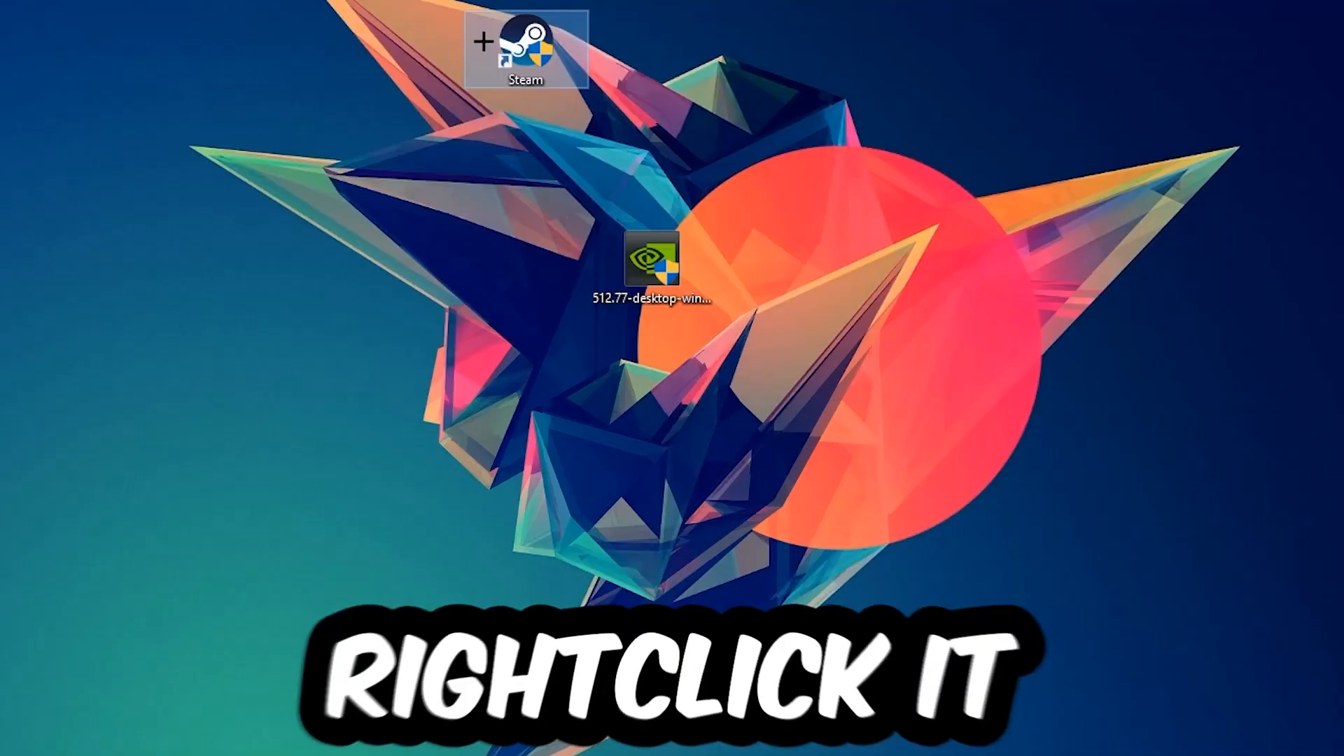
- Run the Steam desktop shortcut as administrator
{"action": "right_click", "coordinate": [527, 48]}
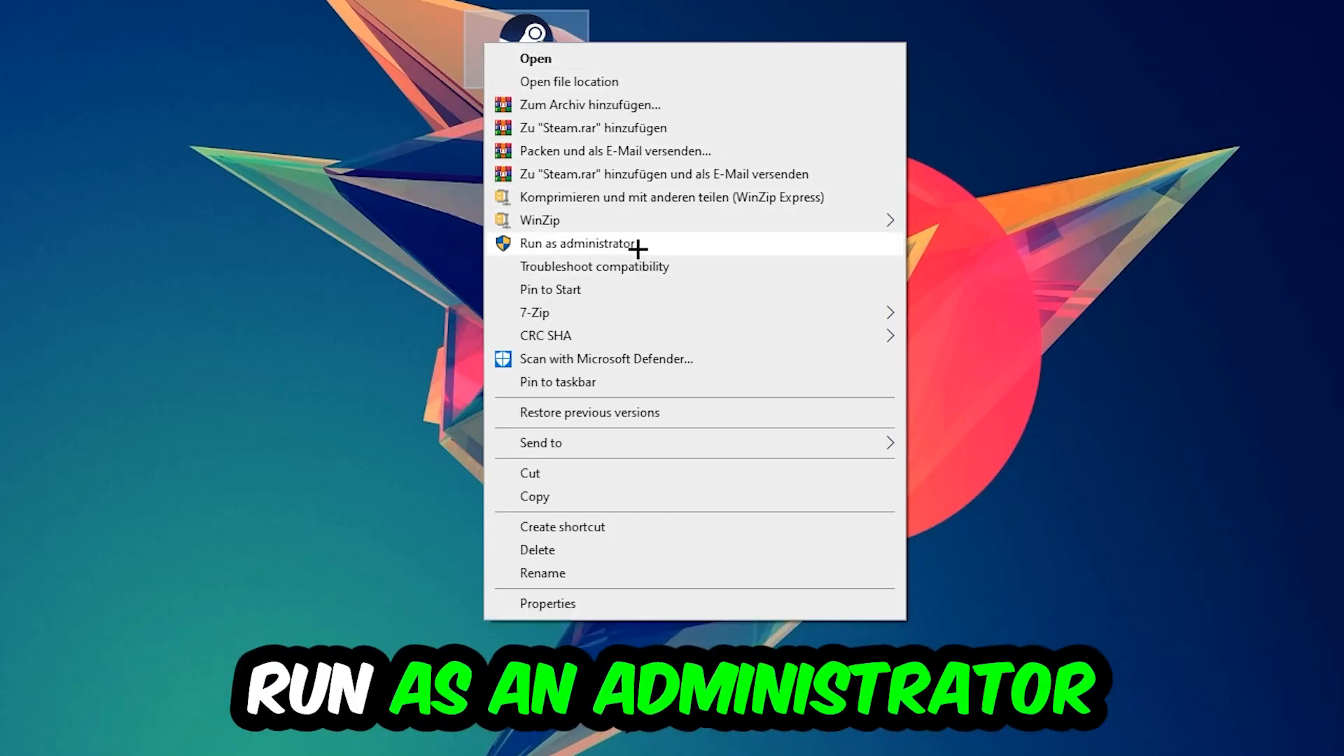
{"action": "left_click", "coordinate": [574, 244]}
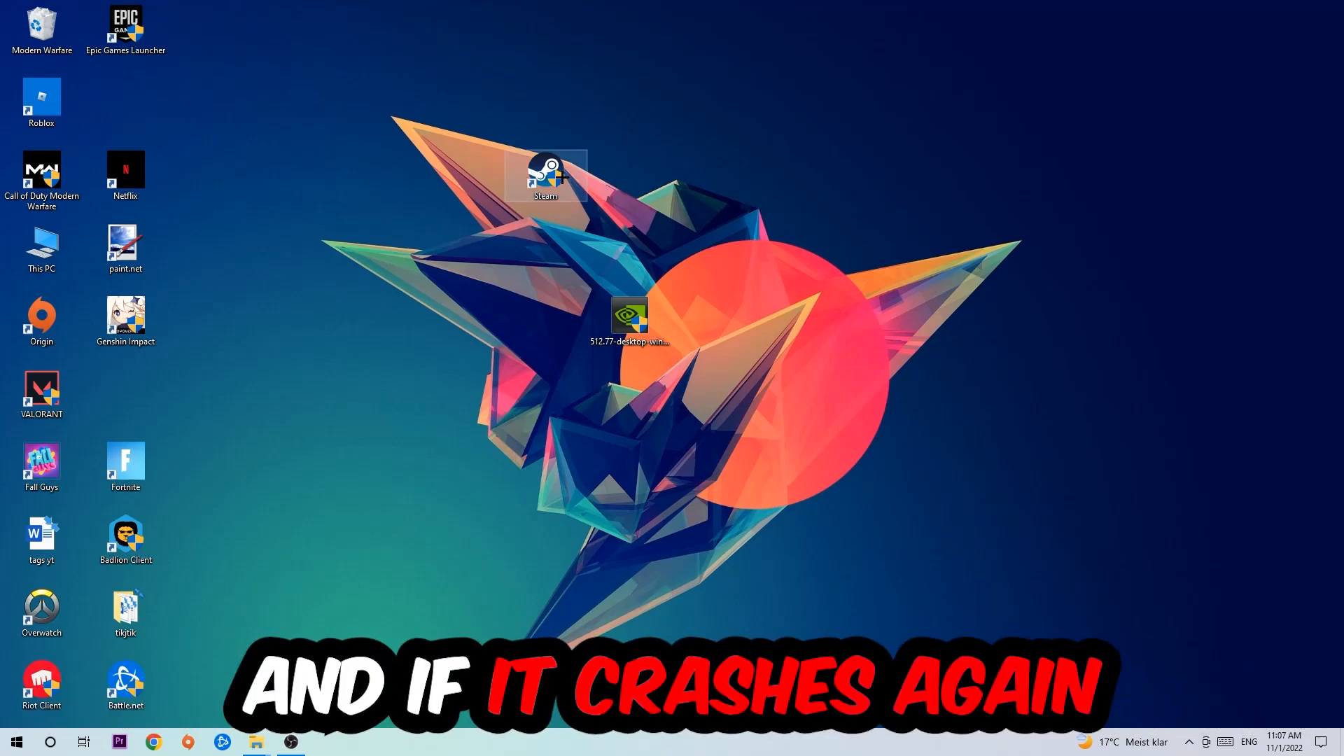
- In Steam's shortcut Properties, enable Windows 8 compatibility mode and Run as administrator, then confirm with OK
{"action": "right_click", "coordinate": [545, 171]}
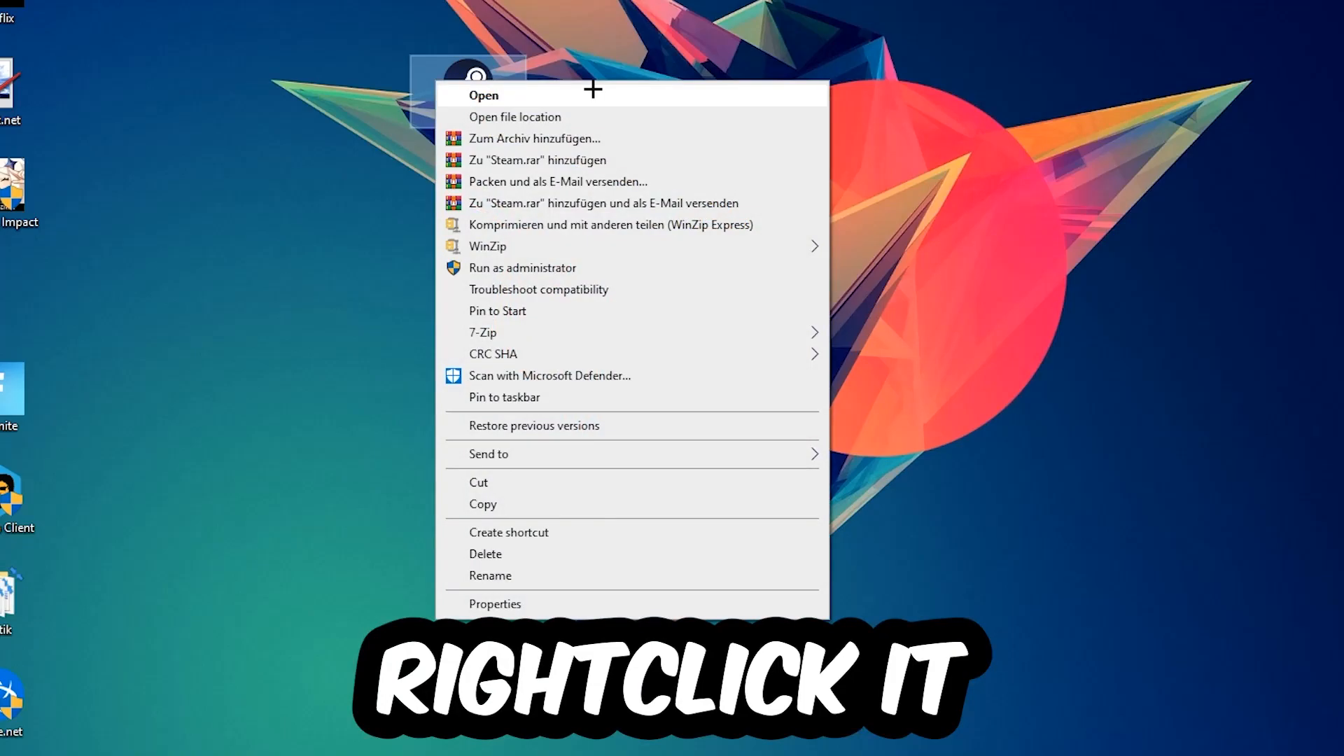
{"action": "left_click", "coordinate": [494, 604]}
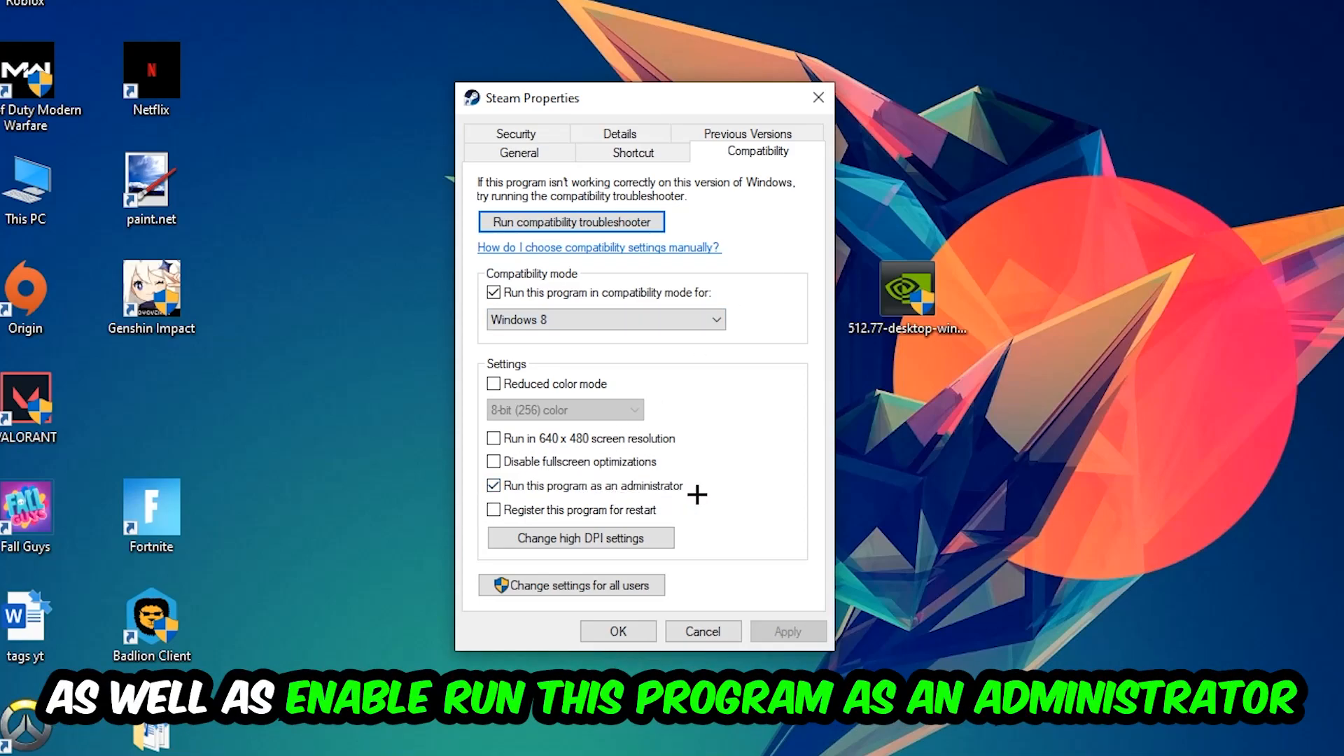
{"action": "left_click", "coordinate": [616, 631]}
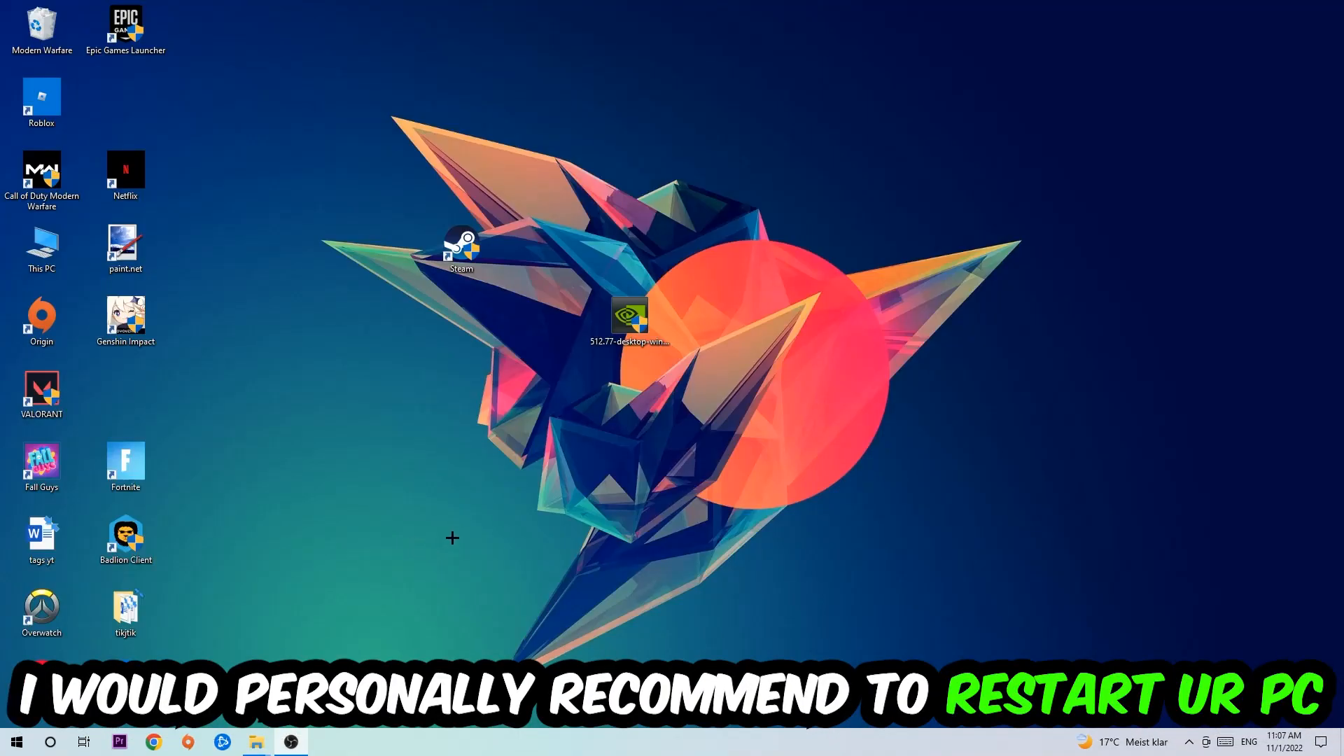
{"action": "left_click", "coordinate": [460, 249]}
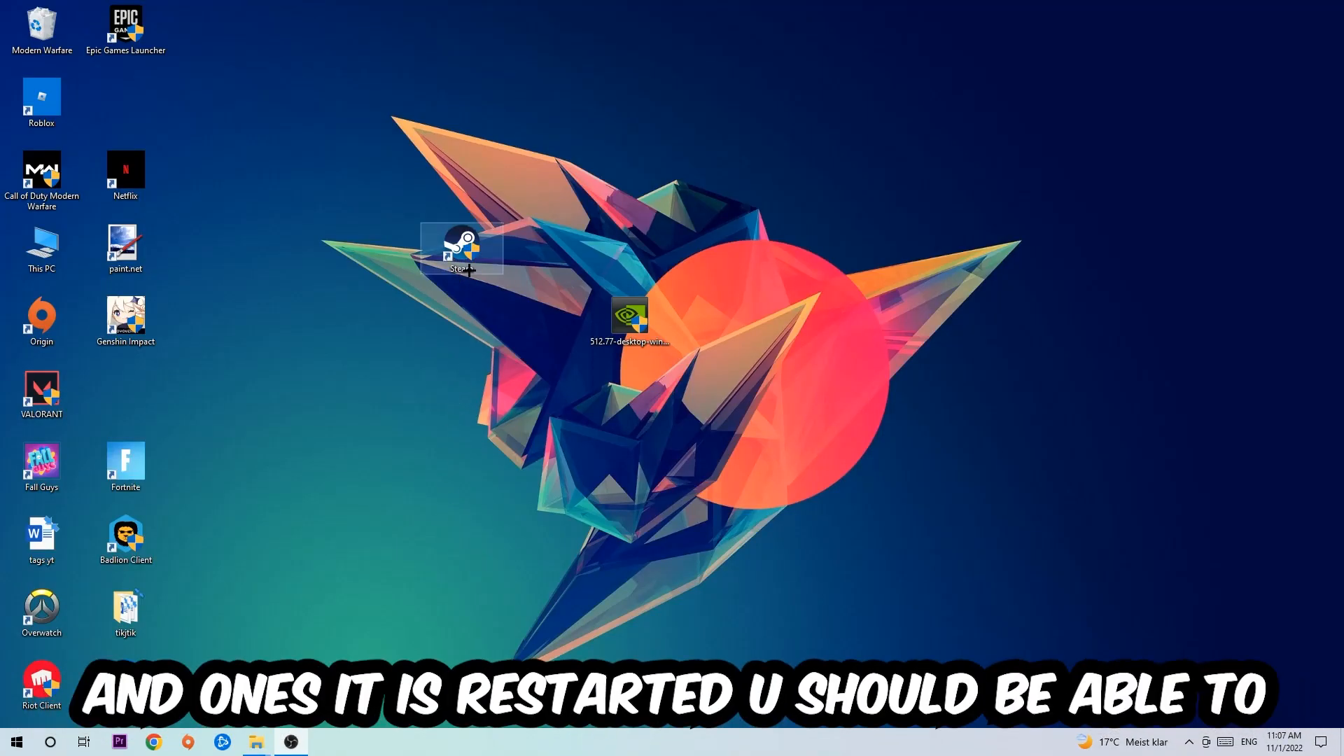